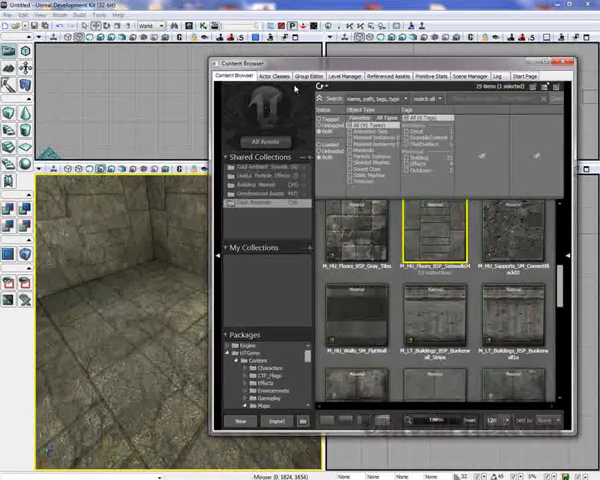
Step: Select the UTJumpPad class under NavigationPoint in the Actor Classes list
click(280, 76)
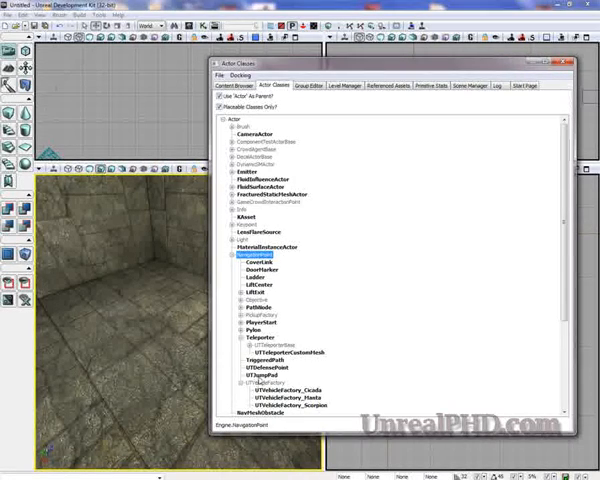
click(252, 372)
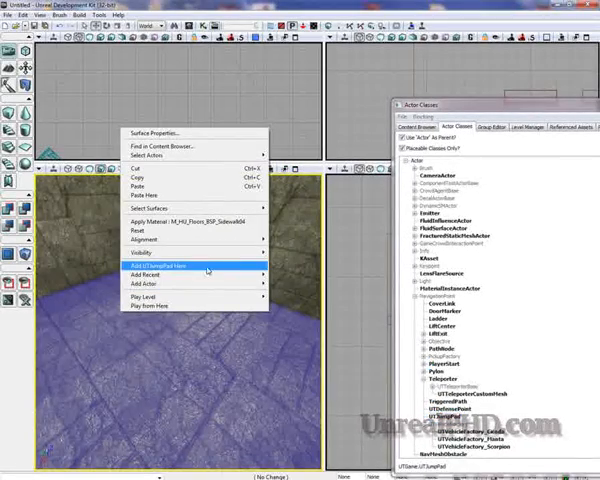
Step: Add a UTJumpPad at the chosen spot on the room's floor
click(164, 264)
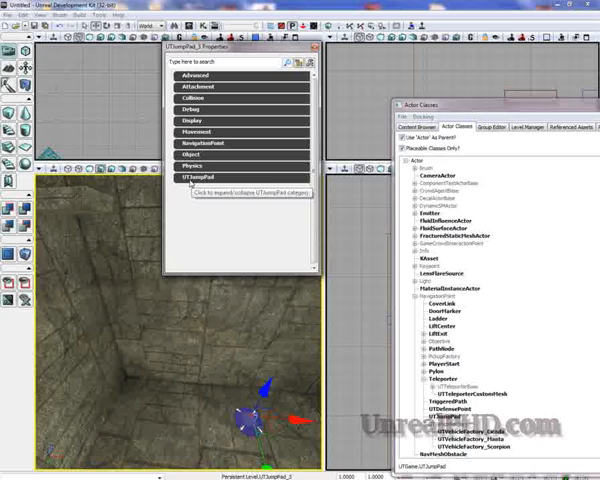
Step: Assign the selected PathNode as the first jump pad's Jump Target
click(196, 176)
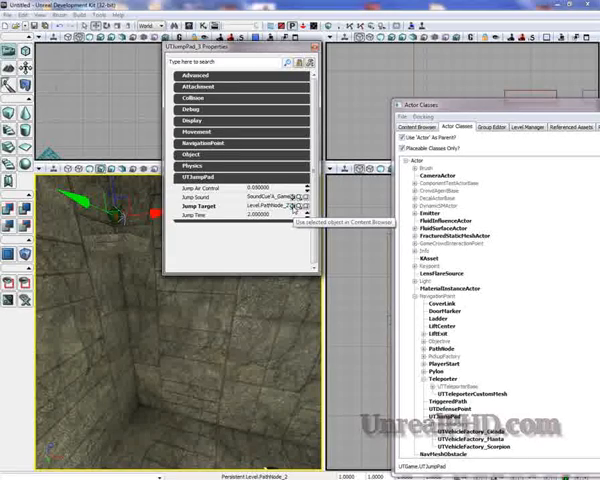
click(314, 46)
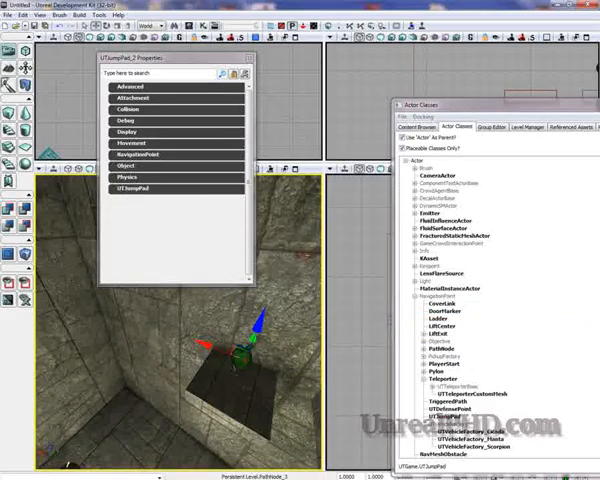
Step: Assign the selected PathNode as the second jump pad's Jump Target
click(144, 188)
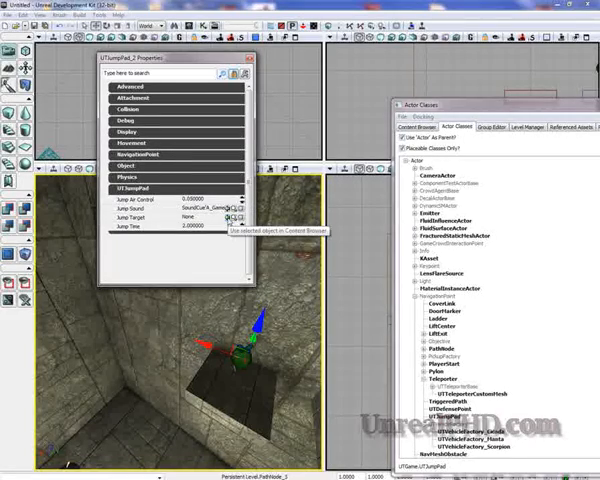
click(226, 212)
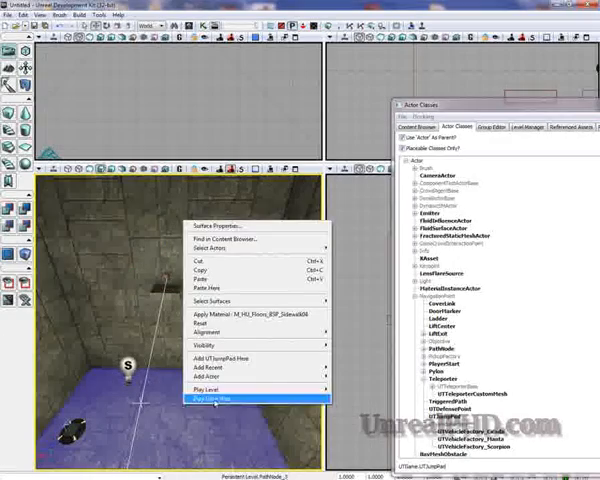
Step: Launch Play From Here at the floor spot to test the level
click(222, 400)
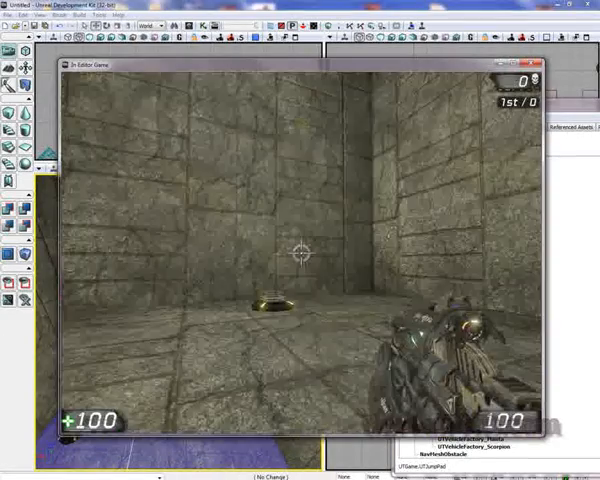